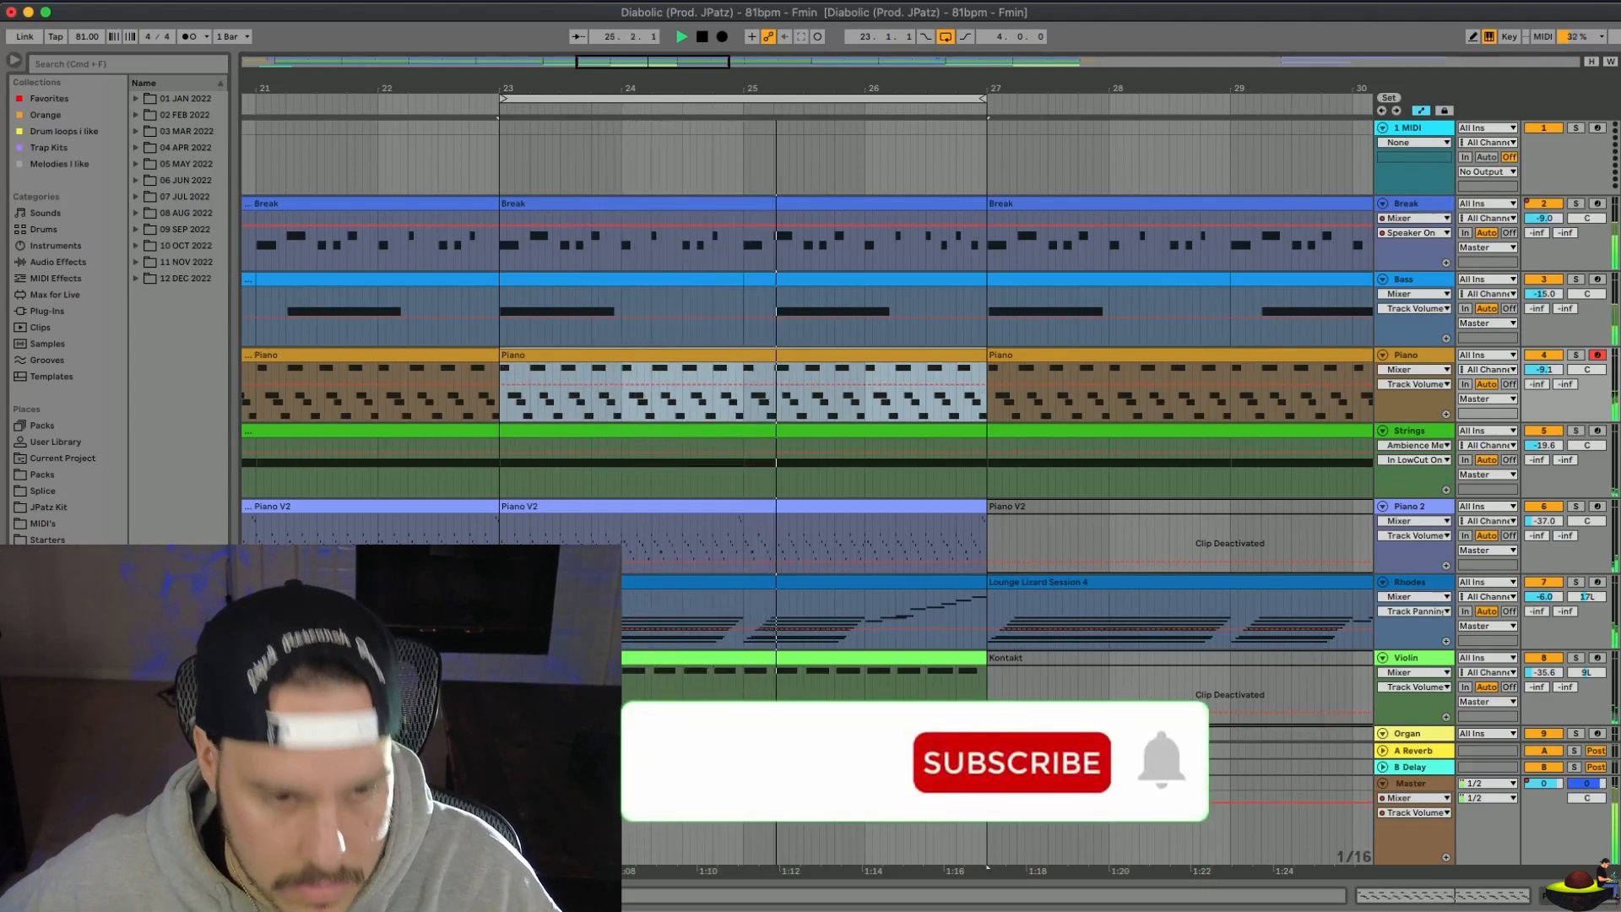
Clear the Piano clip from bars 23–27 and place Piano V2 under Piano, above Strings
left_click(1012, 766)
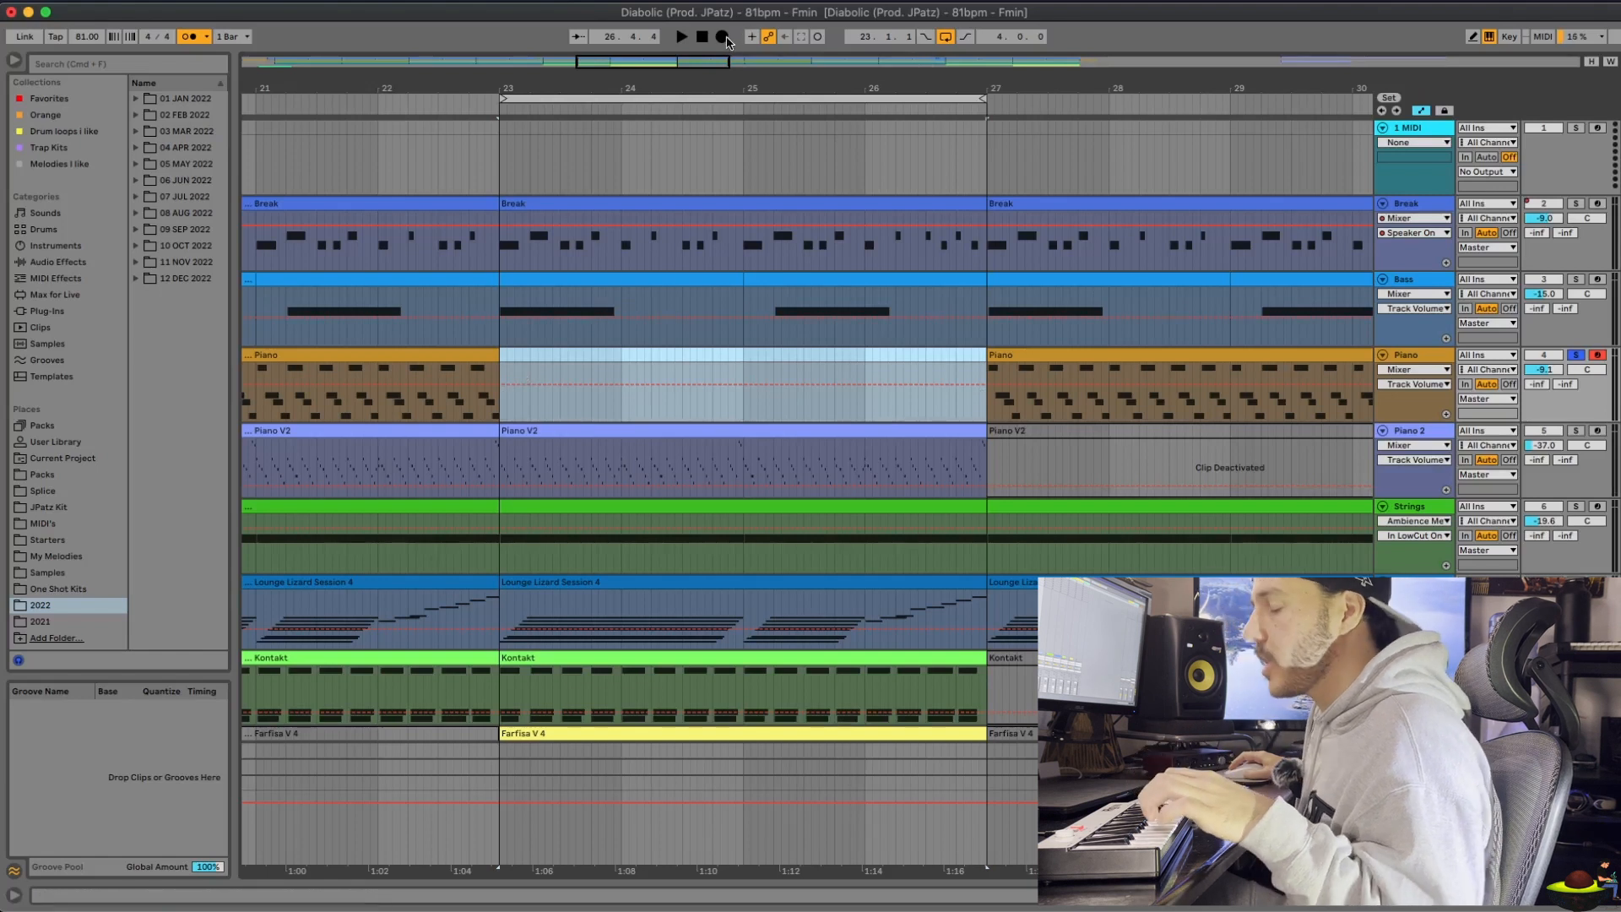
Record the new Piano 10 part across bars 23–27 on the armed Piano track
left_click(682, 37)
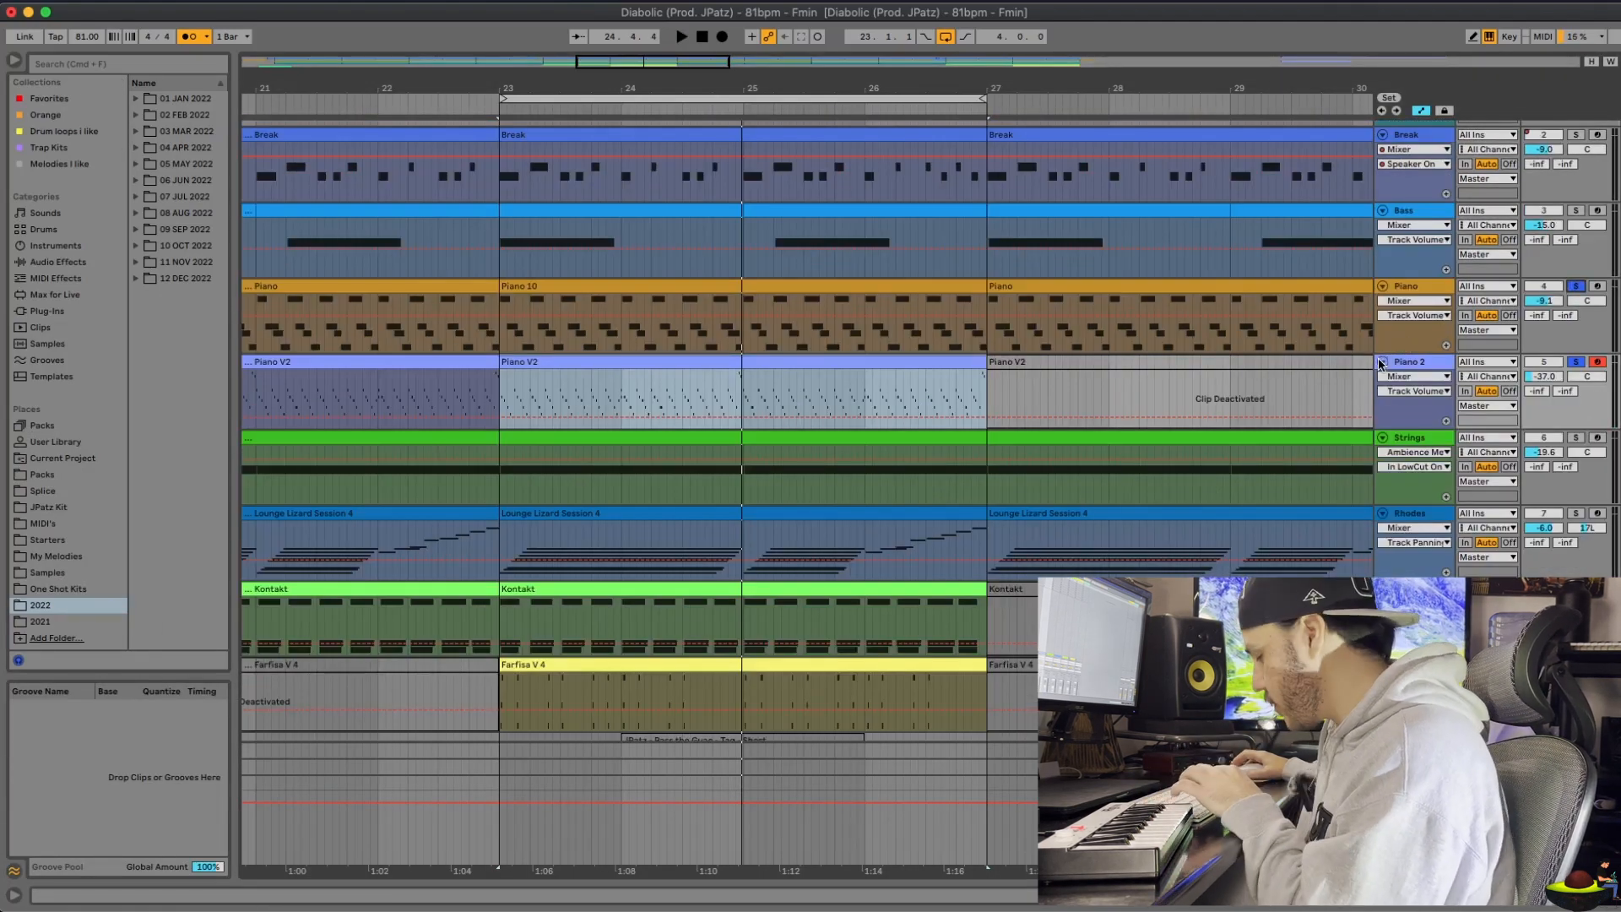
Record a new Piano V2 part over bars 23–27 and ready the Rhodes track above Strings
left_click(682, 37)
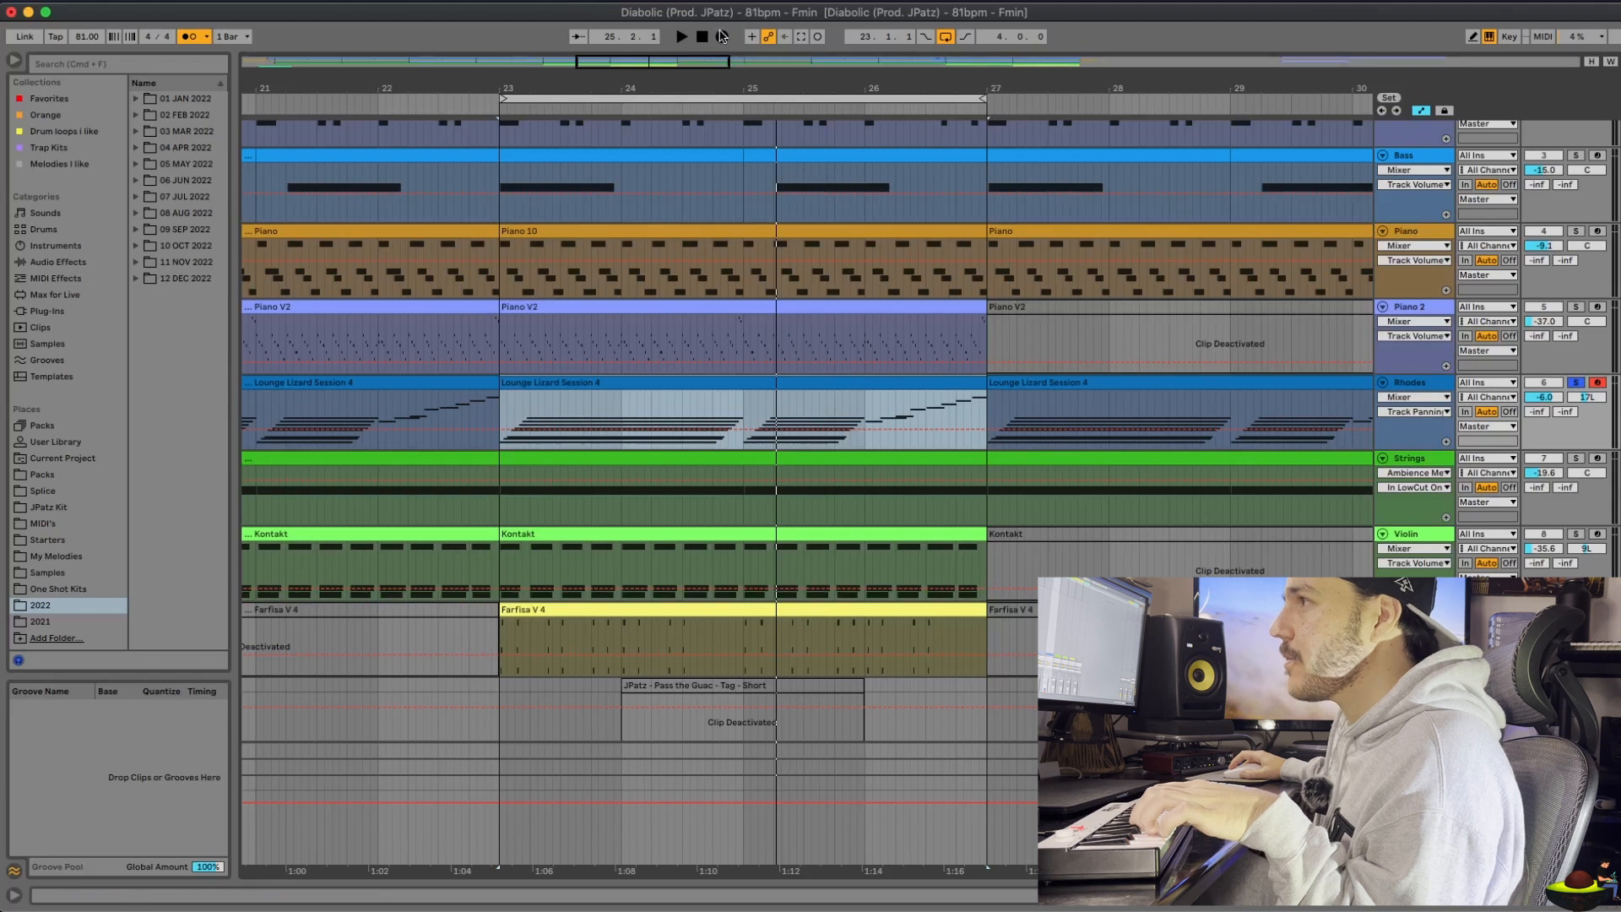
Record the Lounge Lizard Rhodes part in bars 23–27, then start the Violin take from bar 23
left_click(683, 37)
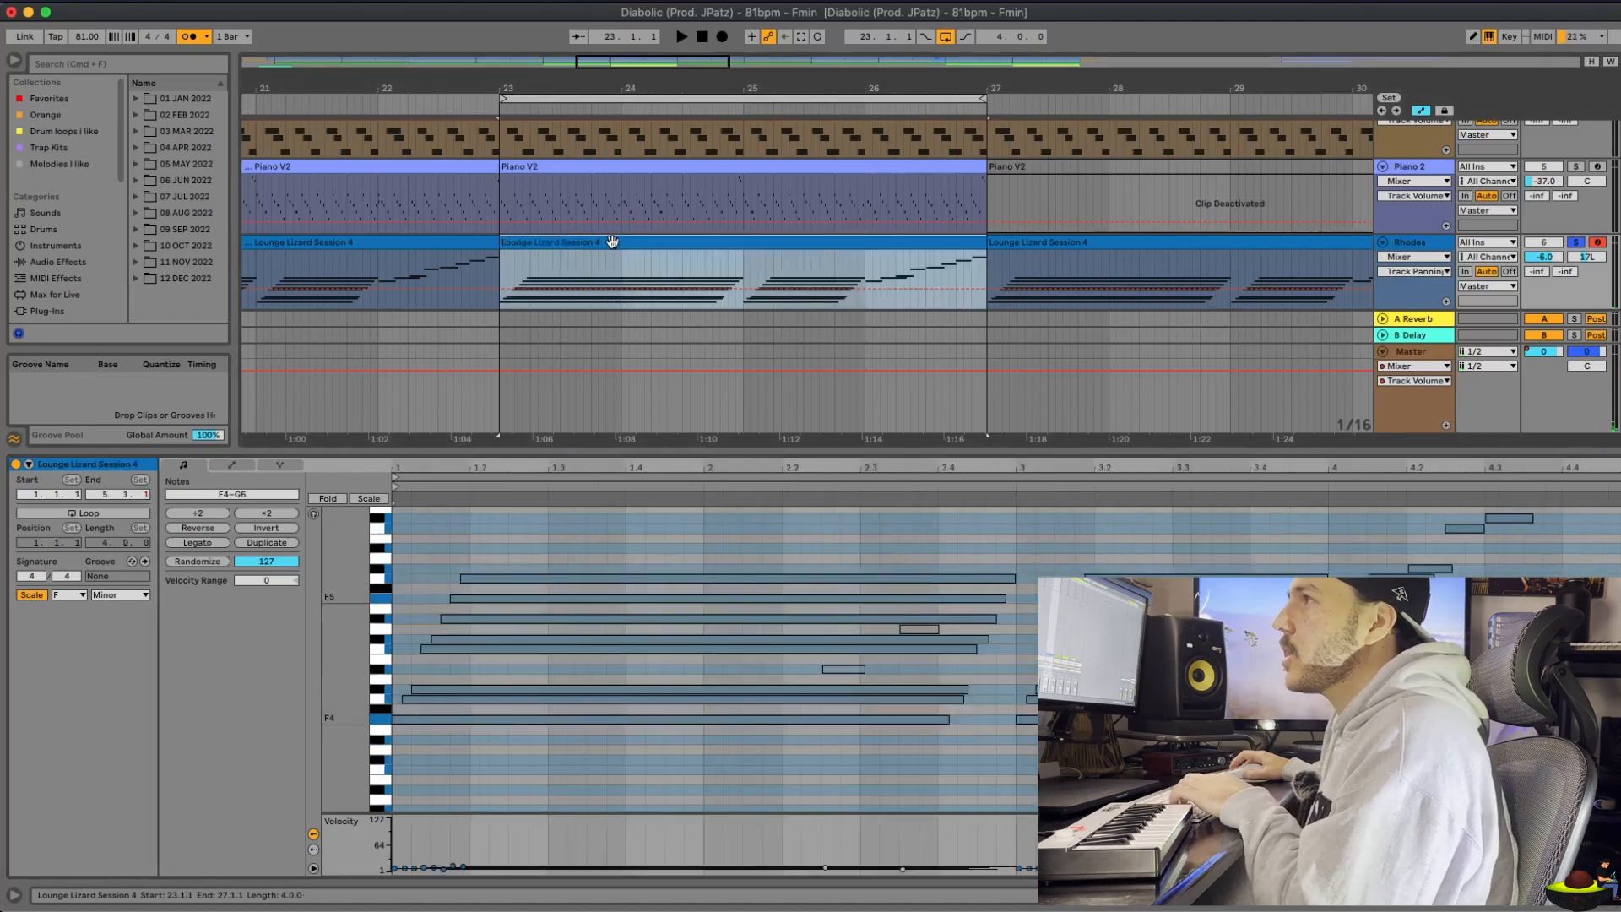
left_click(680, 38)
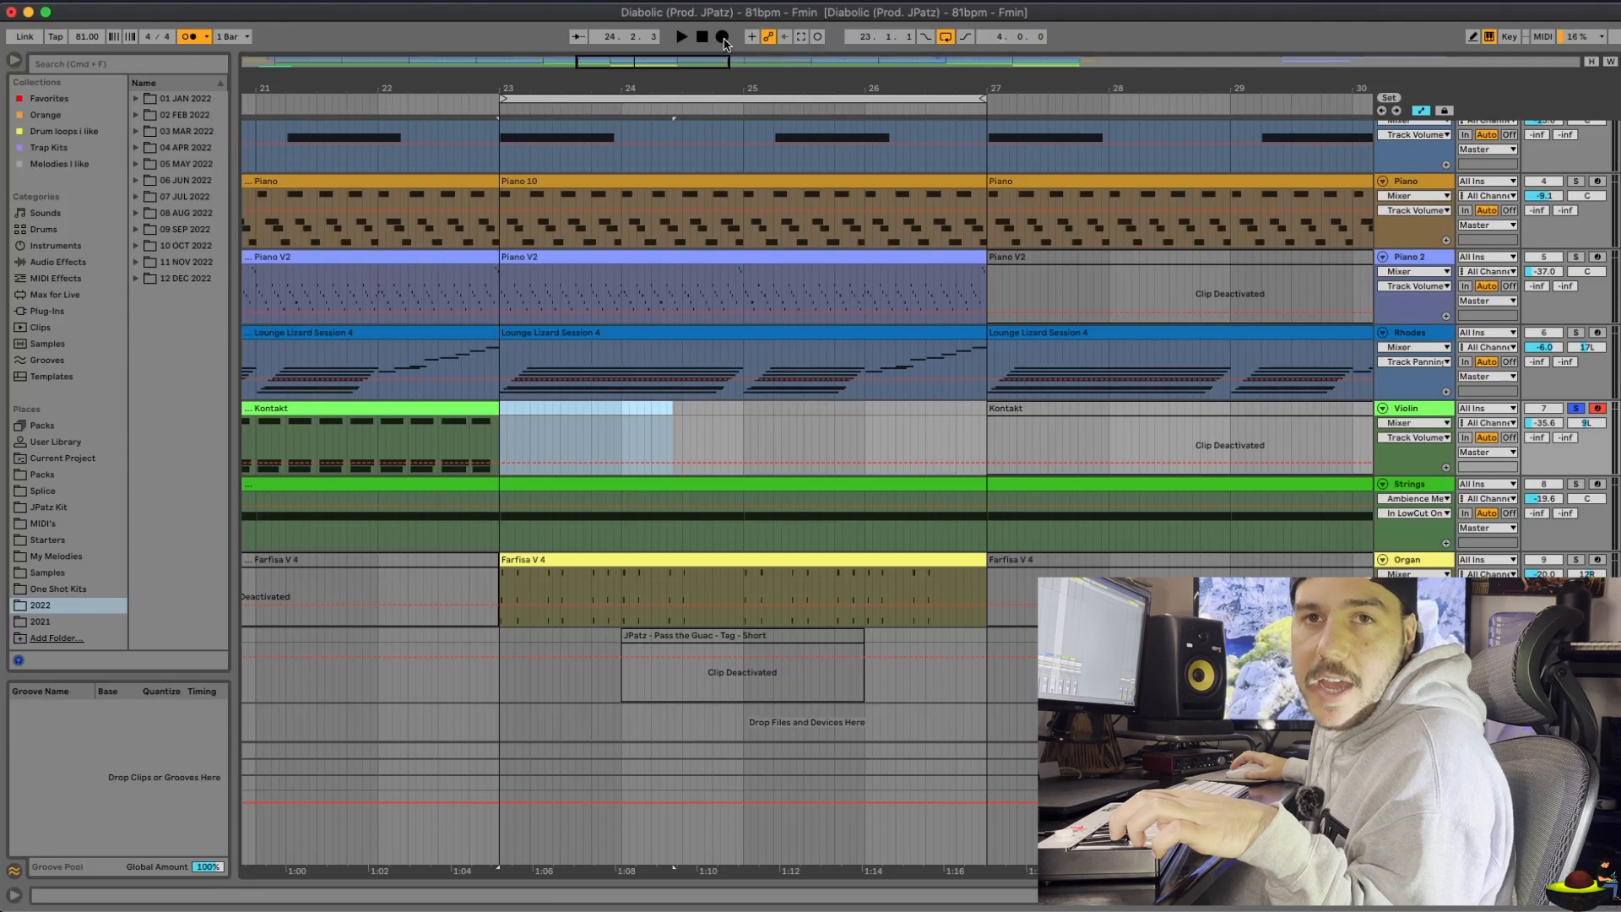
Record the Kontakt violin part over bars 23–27 and ready the Organ track above Strings
left_click(684, 37)
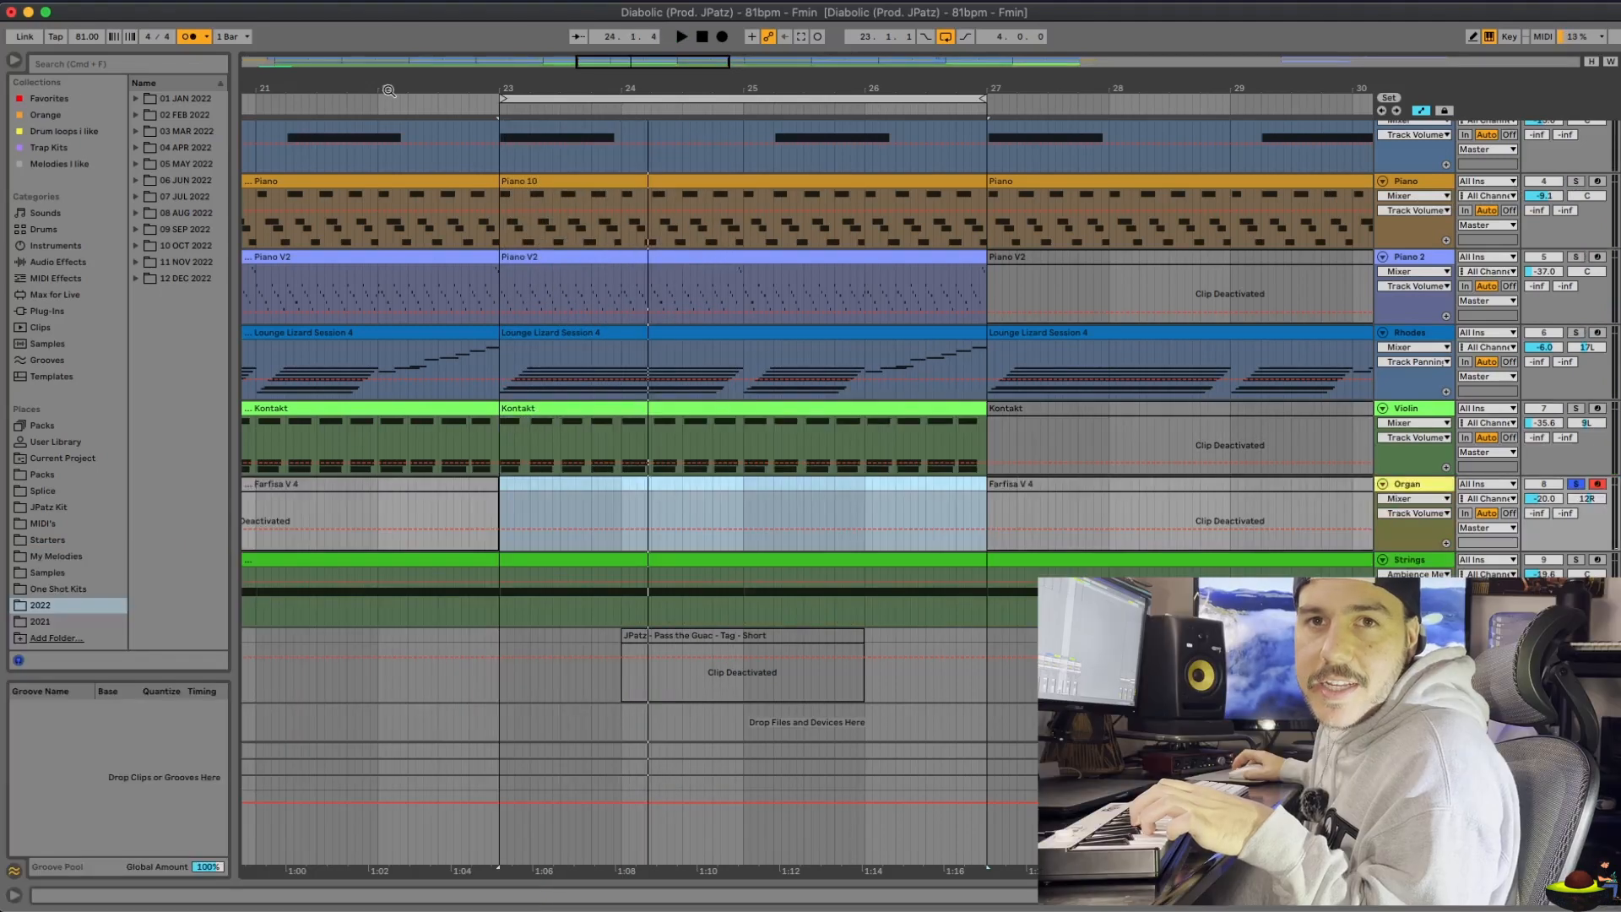
Record the Farfisa organ part across bars 23–27 with the Strings bars emptied
left_click(682, 41)
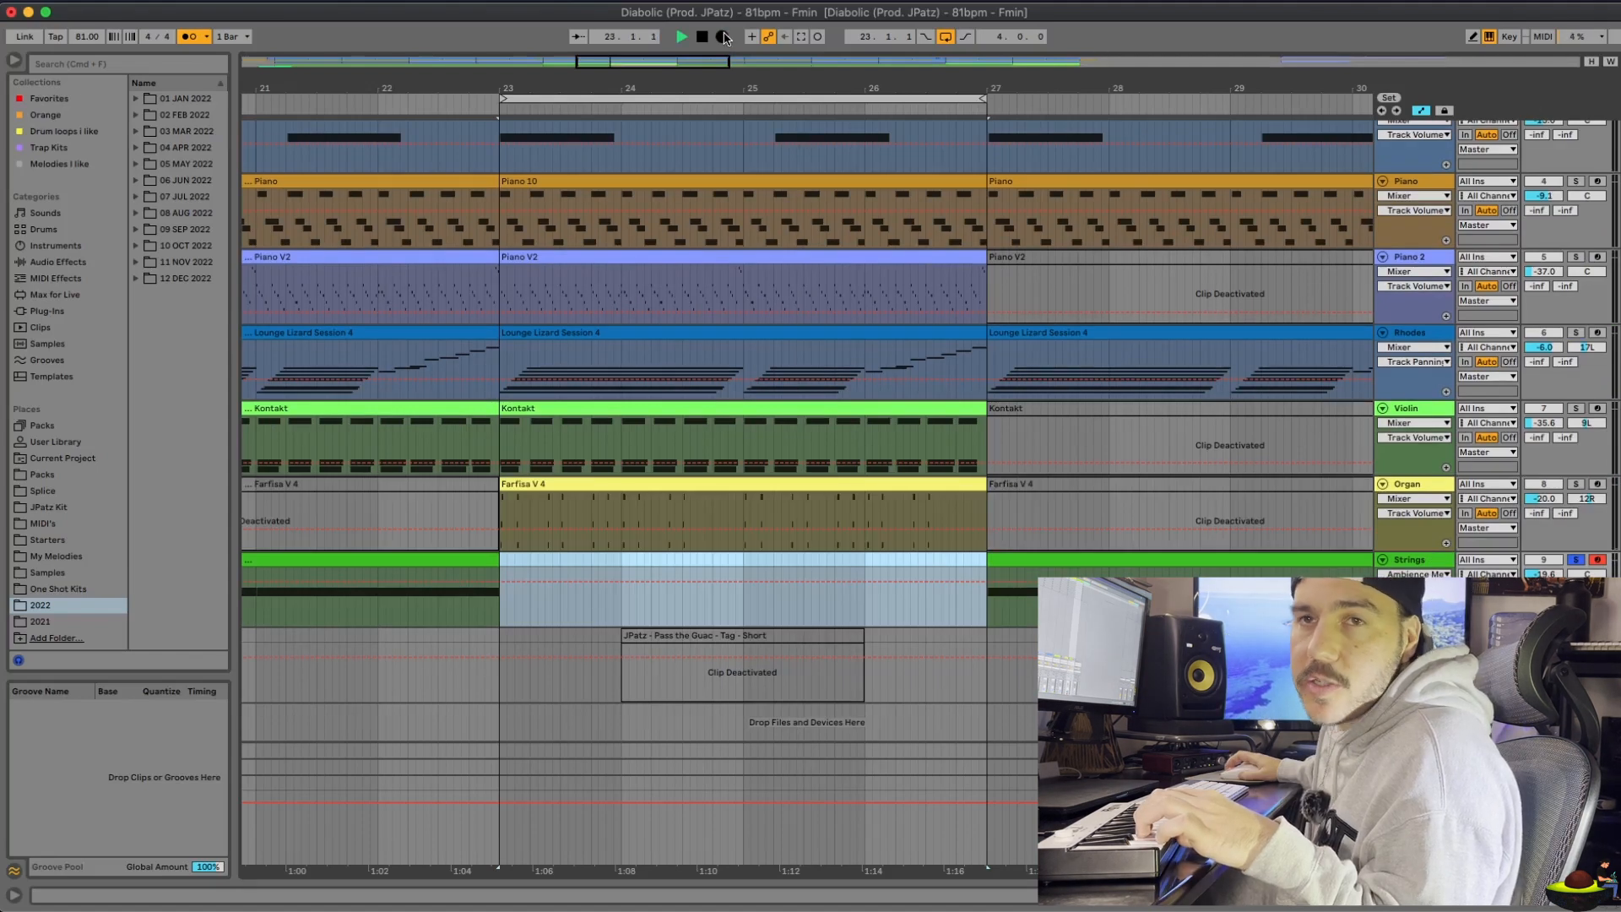
Clear the drum pattern from bars 23–27 on the Break track, keeping other layers intact
left_click(679, 37)
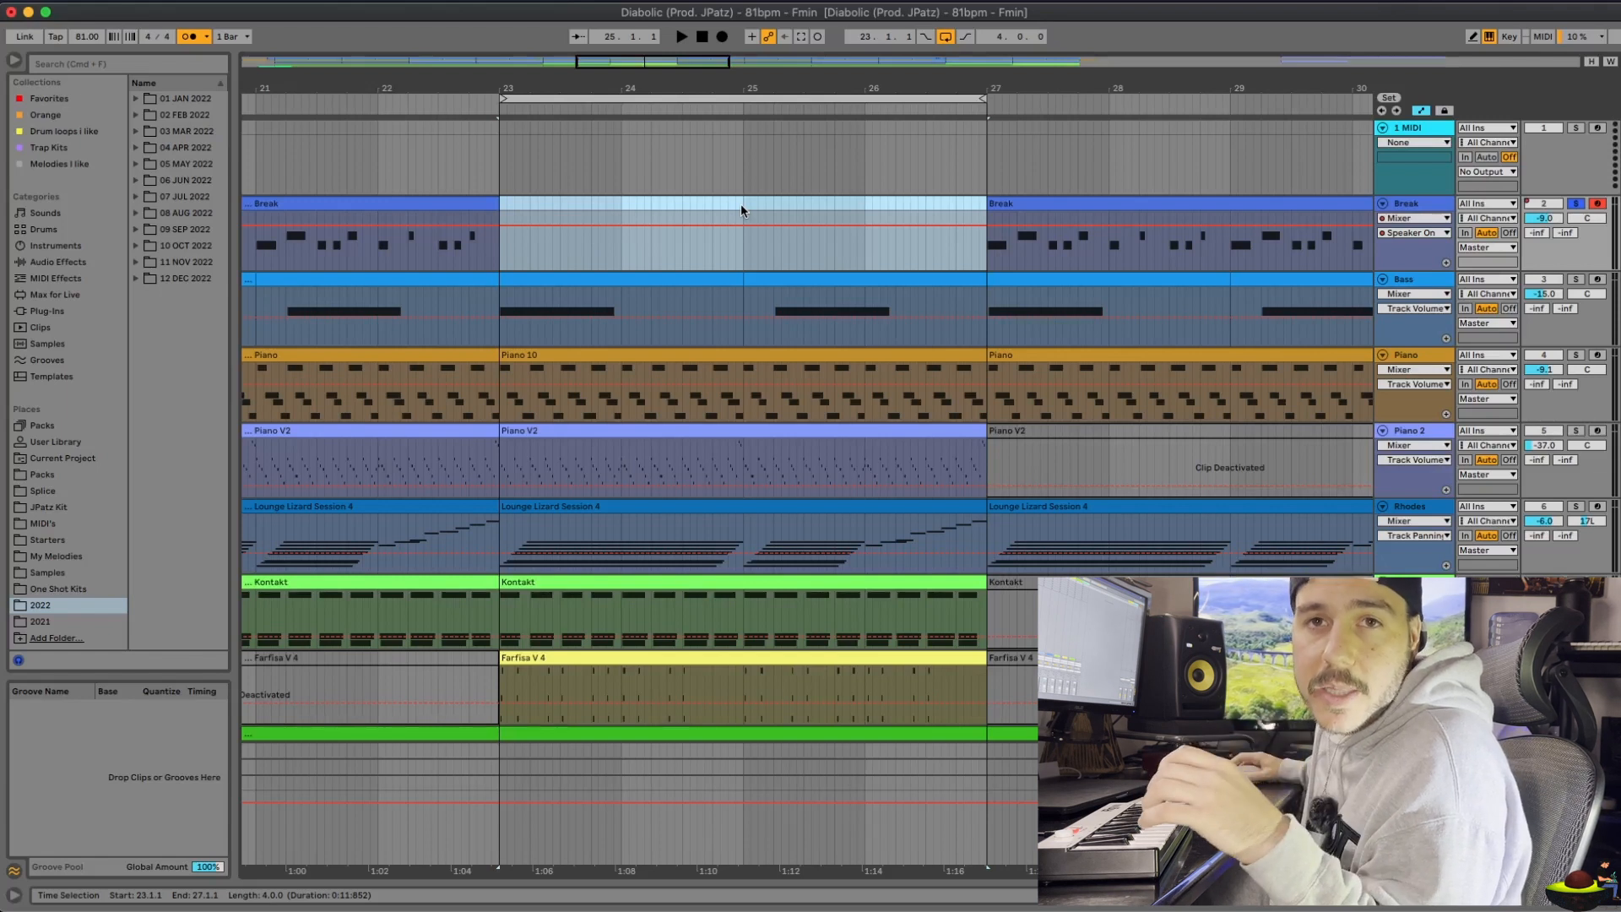
Restore the drum break in bars 23–27 and record a Bass 2 line reaching bar 26
left_click(679, 37)
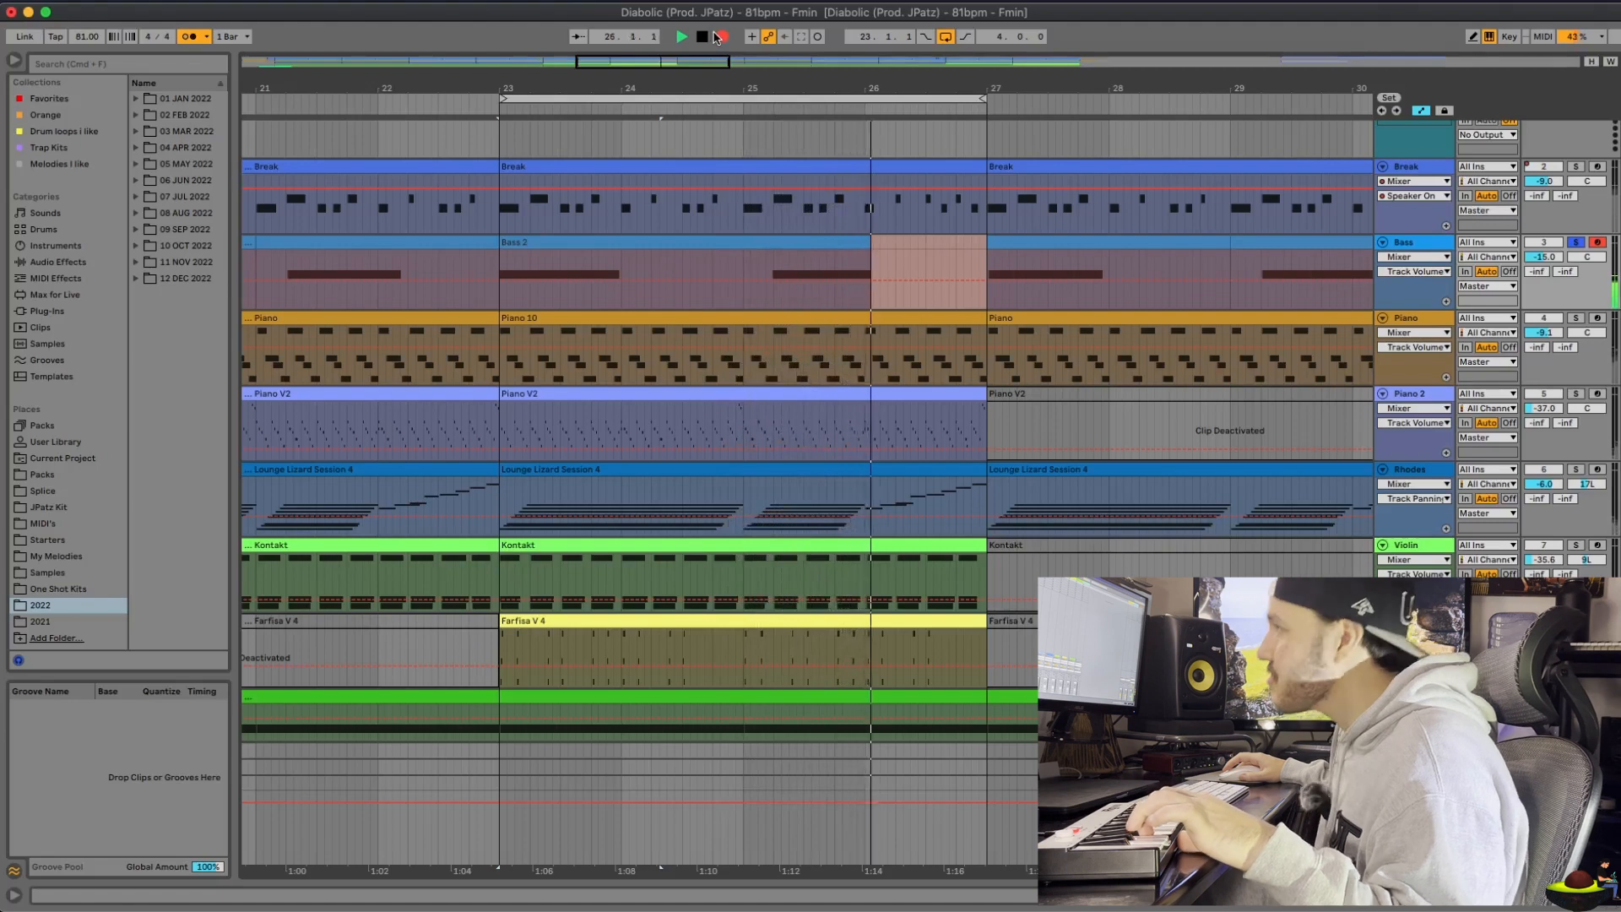
left_click(679, 38)
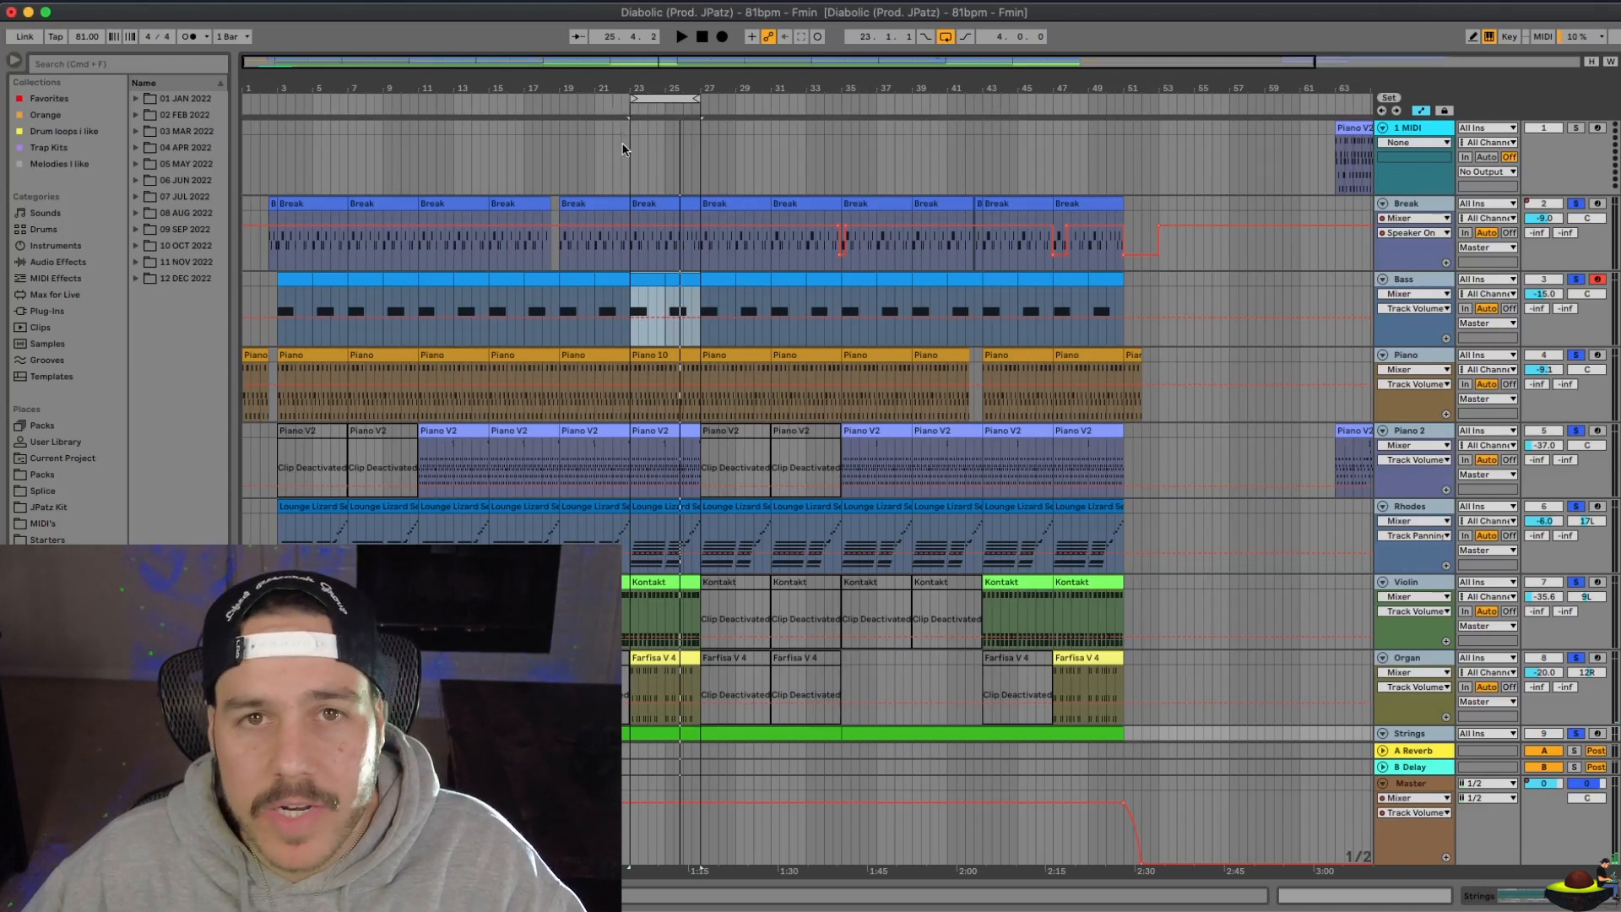
mouse_move(633, 140)
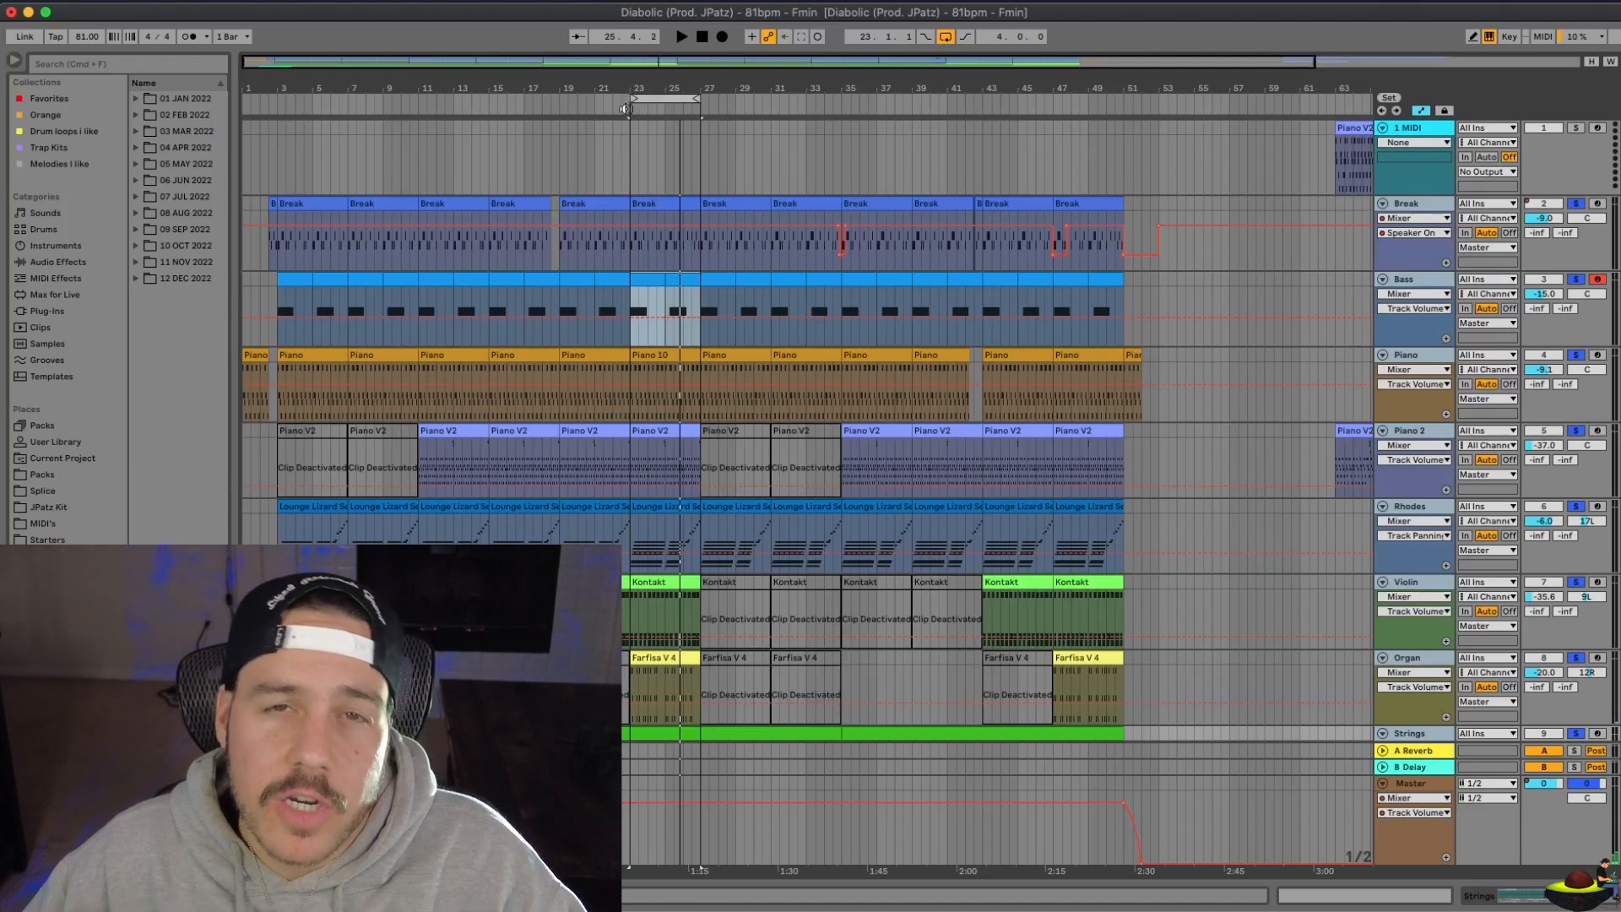
mouse_move(623, 122)
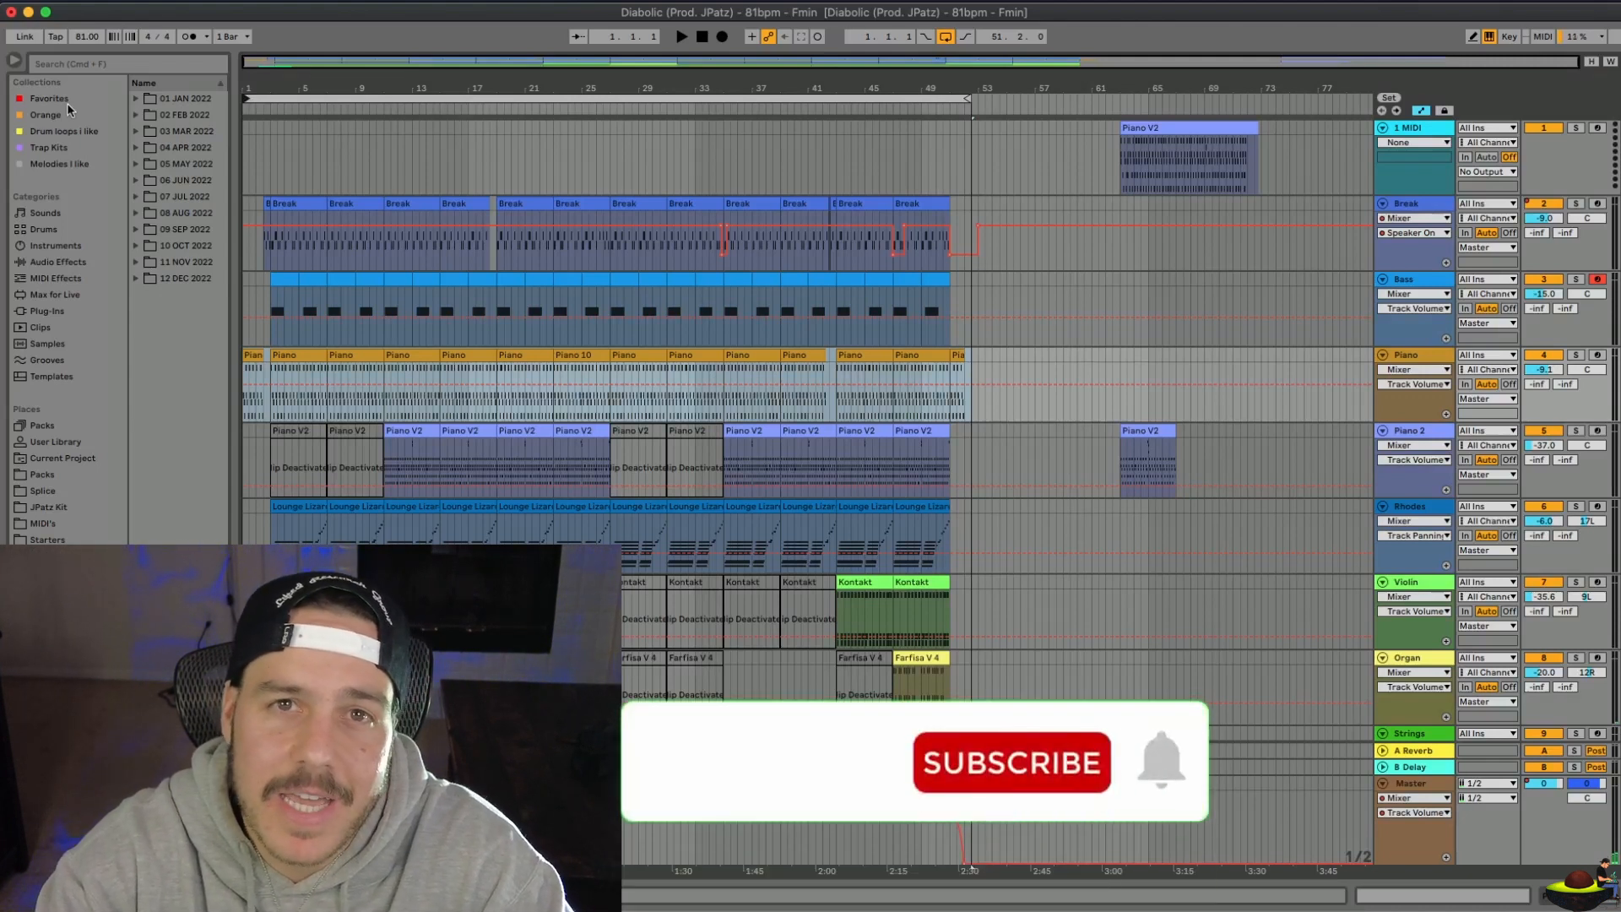
left_click(1010, 764)
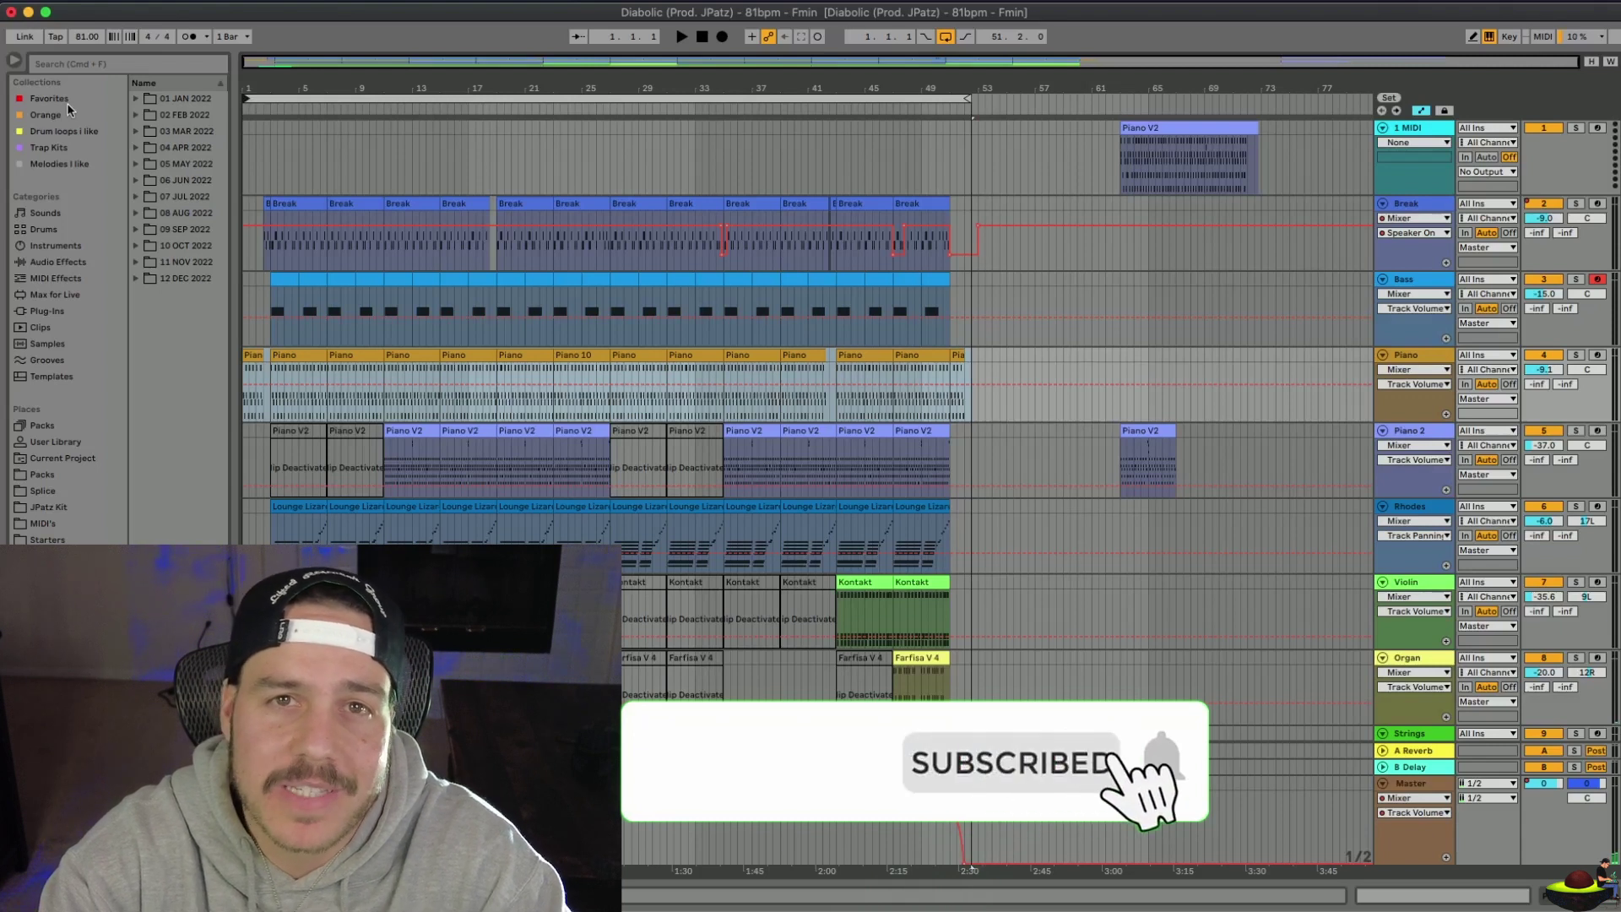